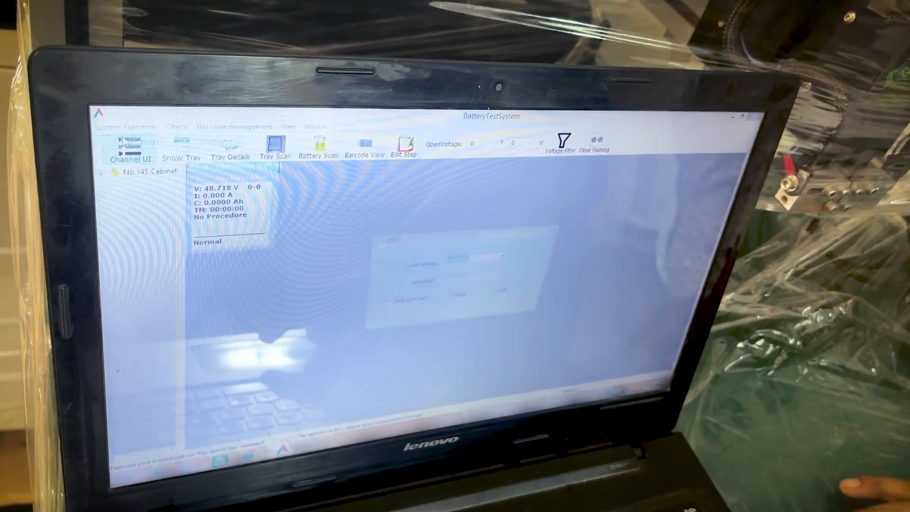
# Load a test procedure onto channel 1 of cabinet No.145 from its context menu.
pyautogui.rightClick(244, 204)
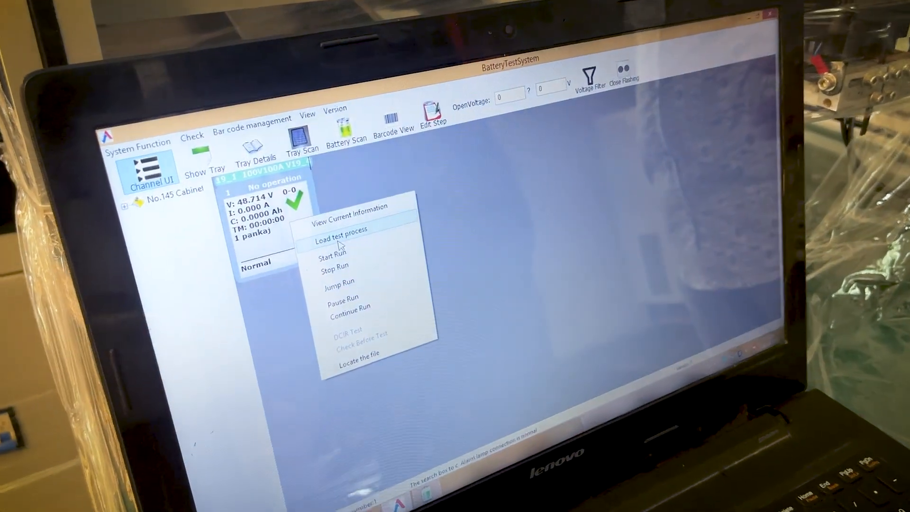
pyautogui.click(342, 234)
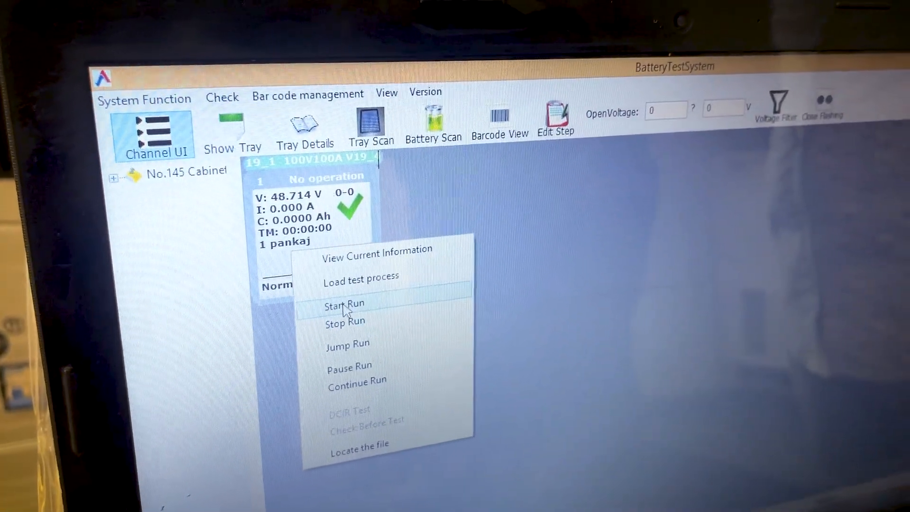
# Start the run on channel 1 with the pankaj procedure loaded.
pyautogui.click(343, 305)
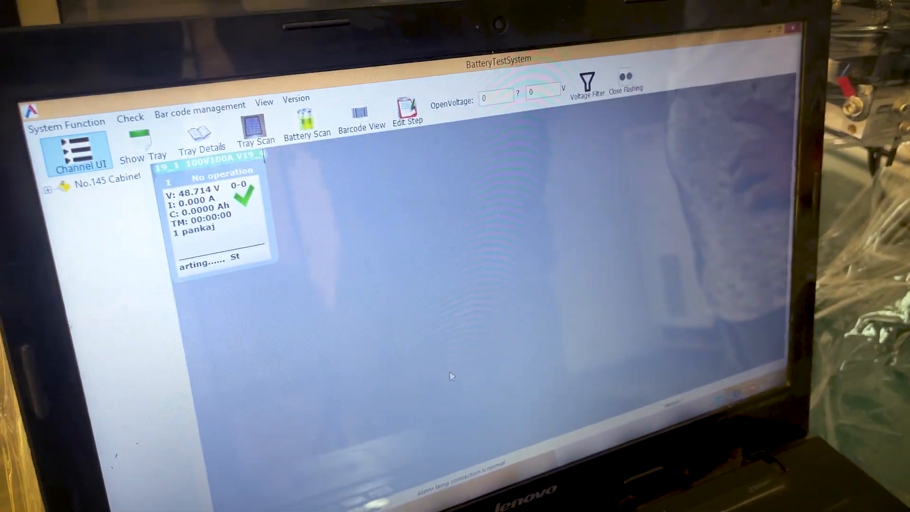